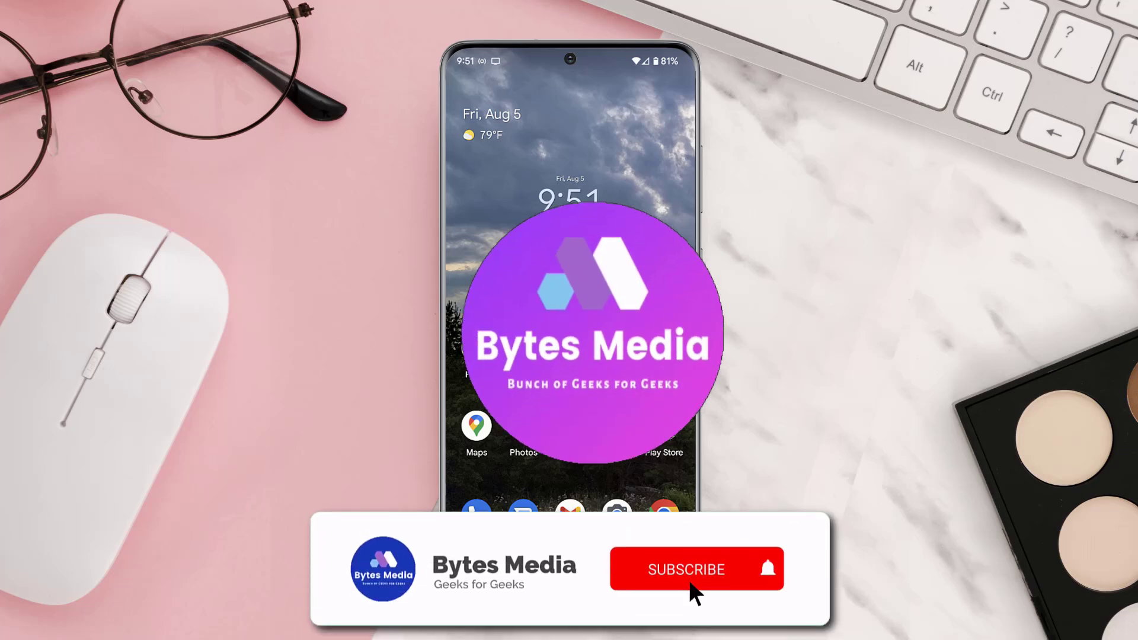
Step: Launch Google Play Store from the home screen and search for 'samsung health'
left_click(686, 569)
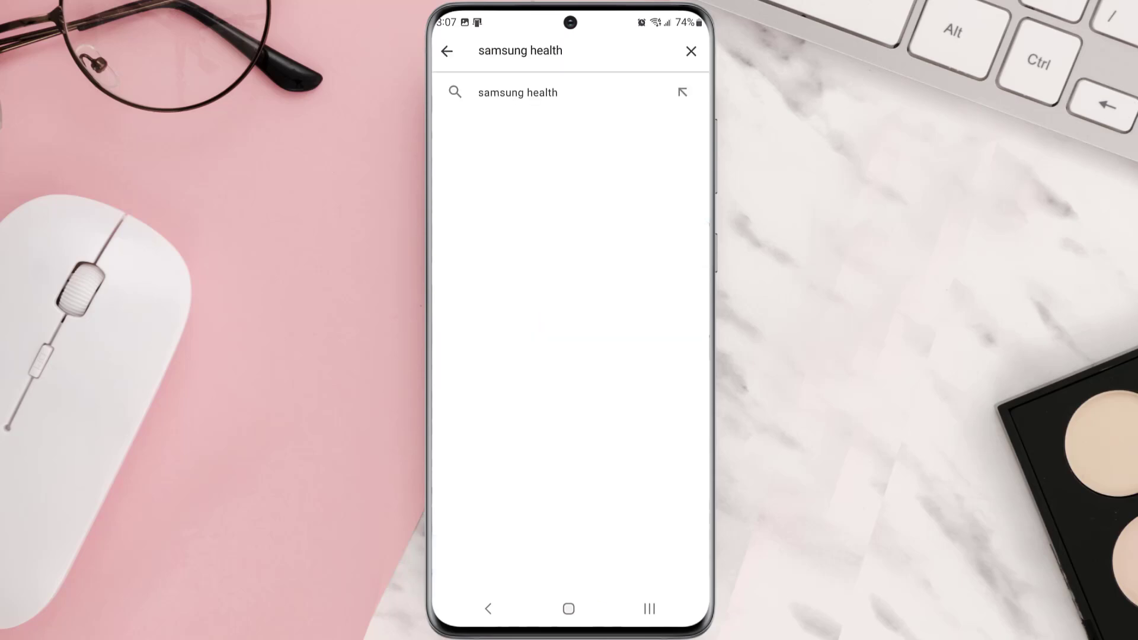
Step: Start the Samsung Health update from the store search results
left_click(517, 92)
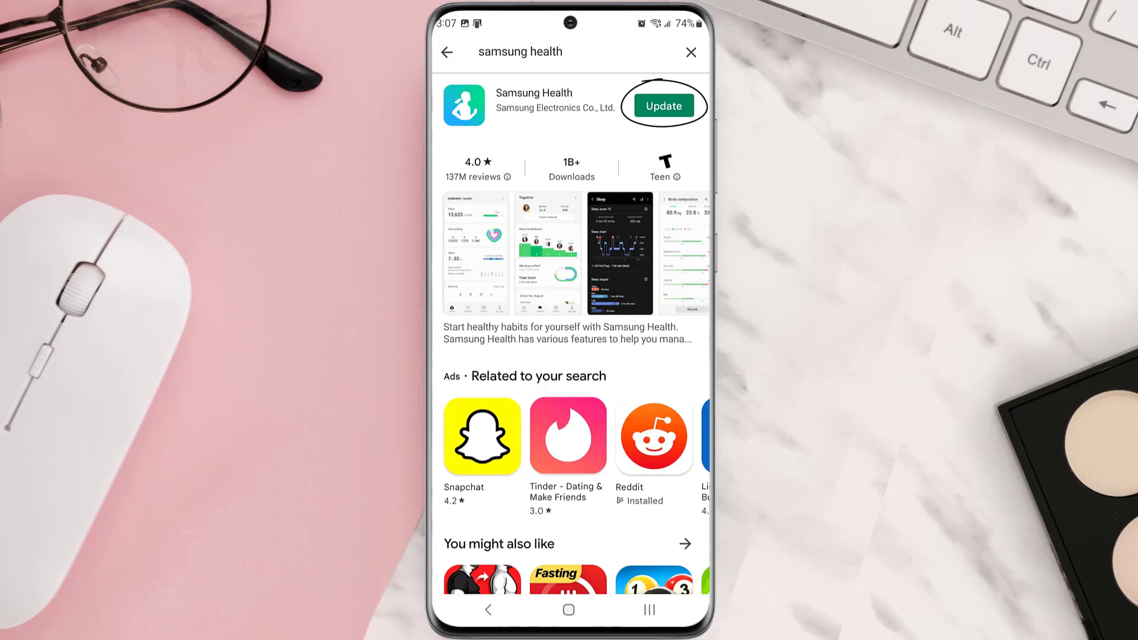
left_click(661, 106)
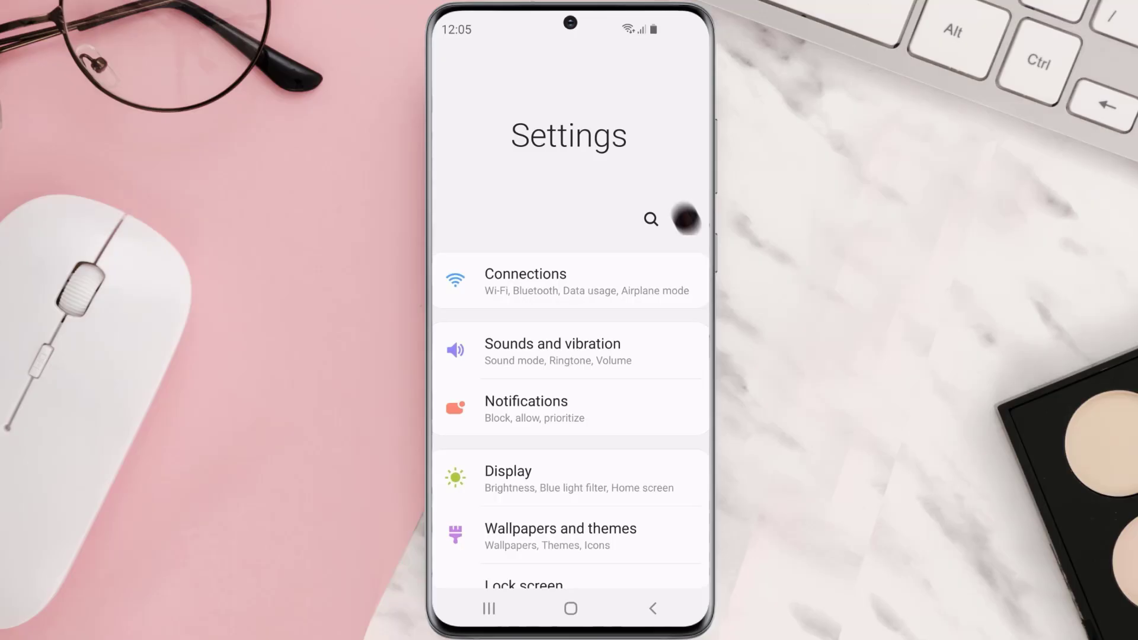
Step: Clear Samsung Health's cache from its Storage page and return to App info
scroll("down", 3)
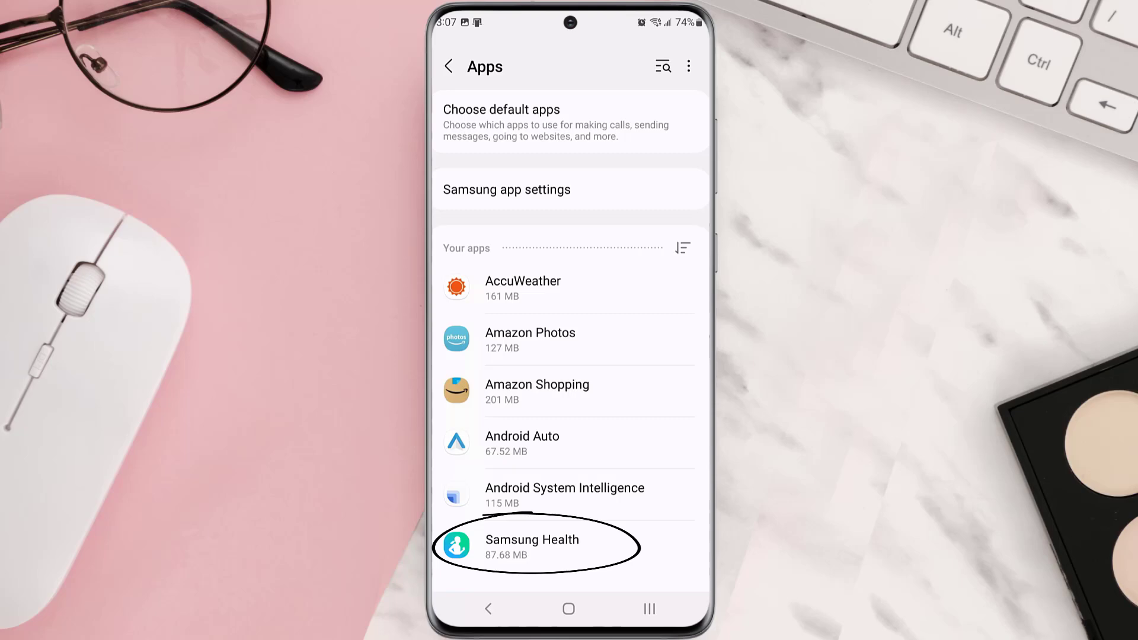
left_click(531, 545)
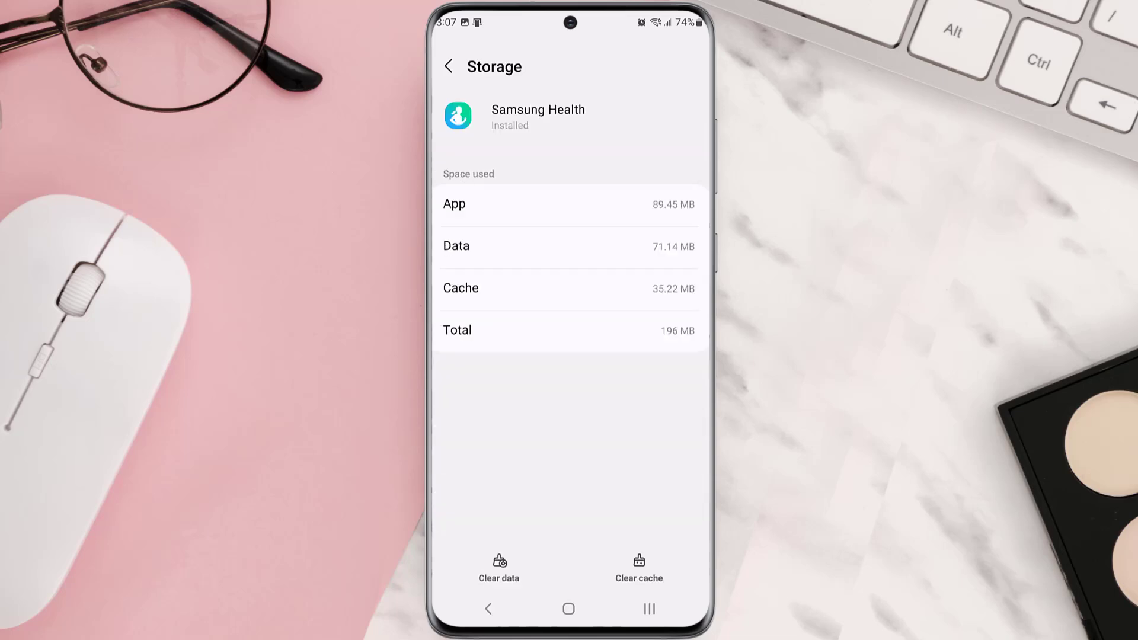
left_click(639, 567)
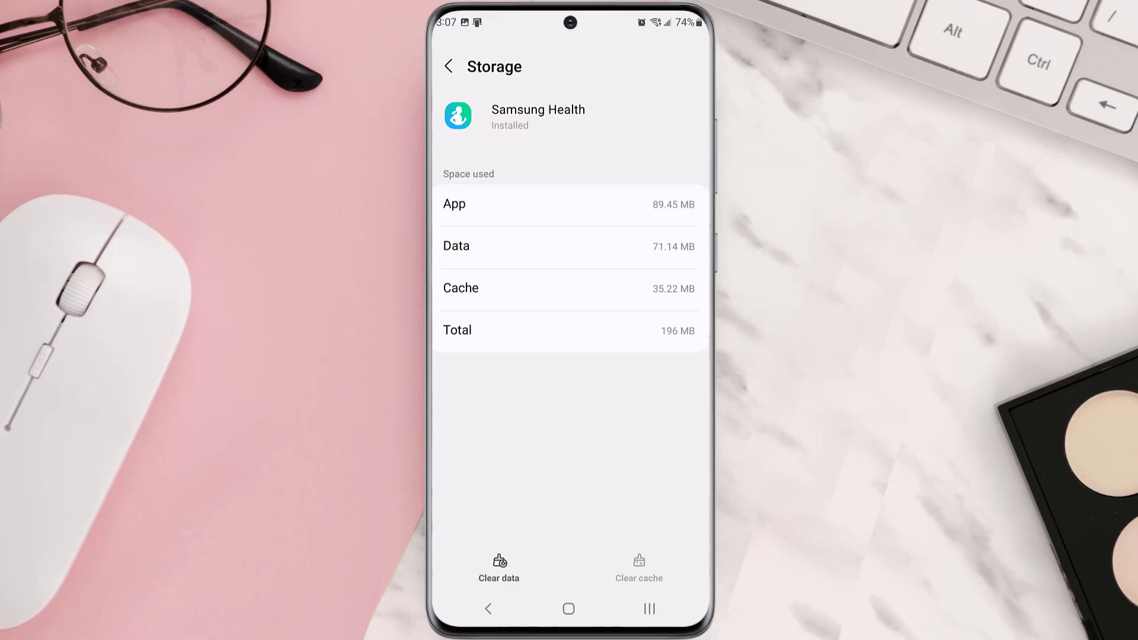
left_click(448, 66)
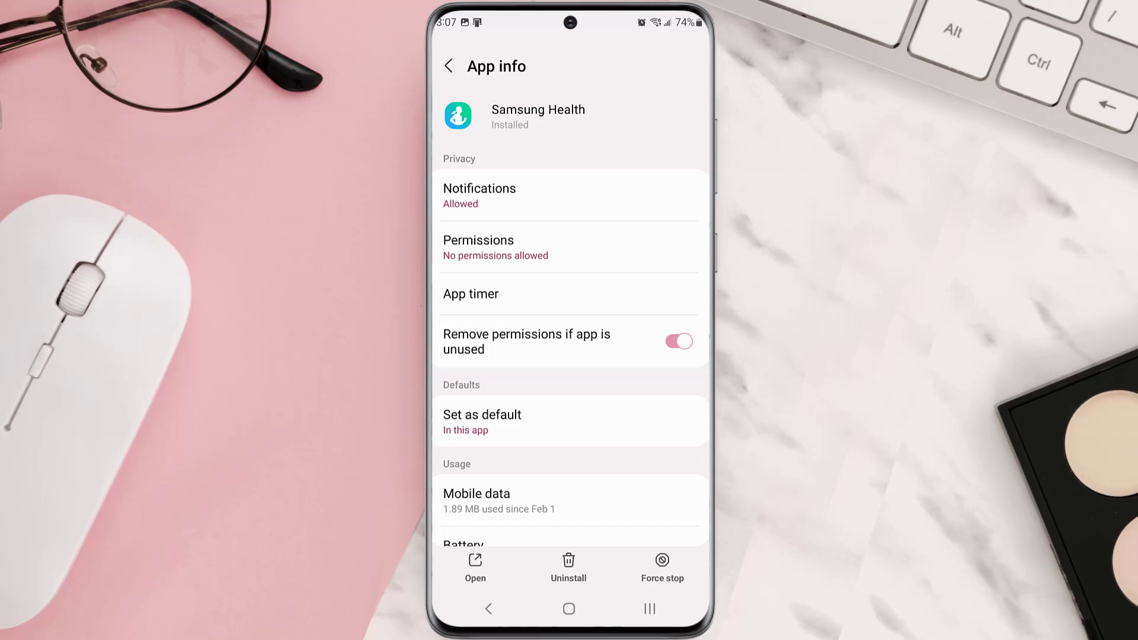
Step: Uninstall Samsung Health from its App info page and confirm
left_click(569, 568)
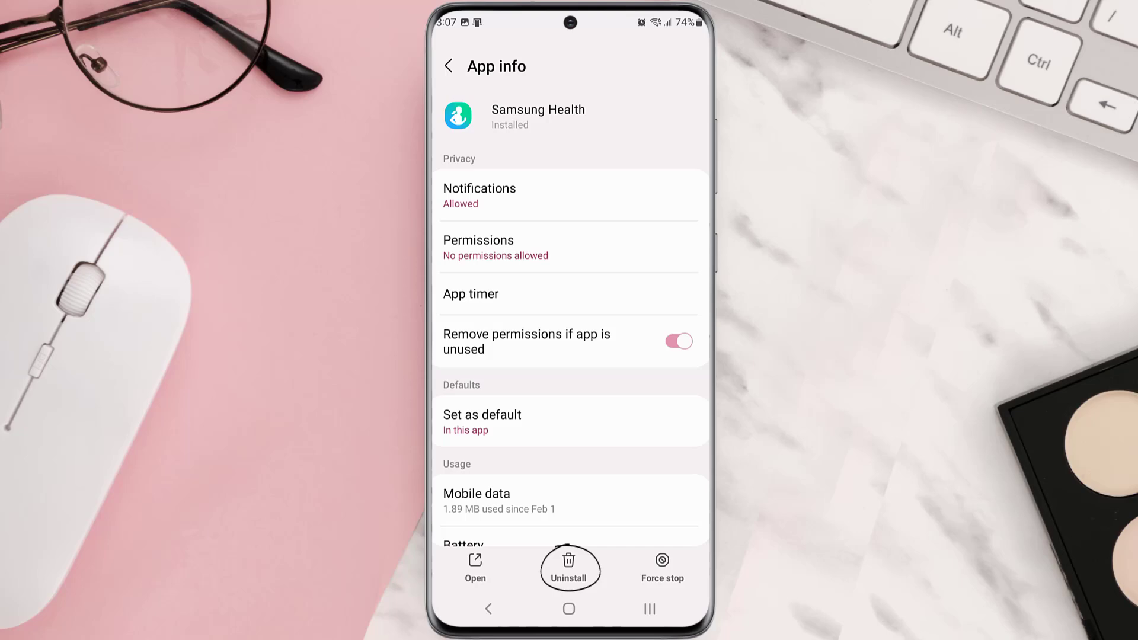
left_click(450, 67)
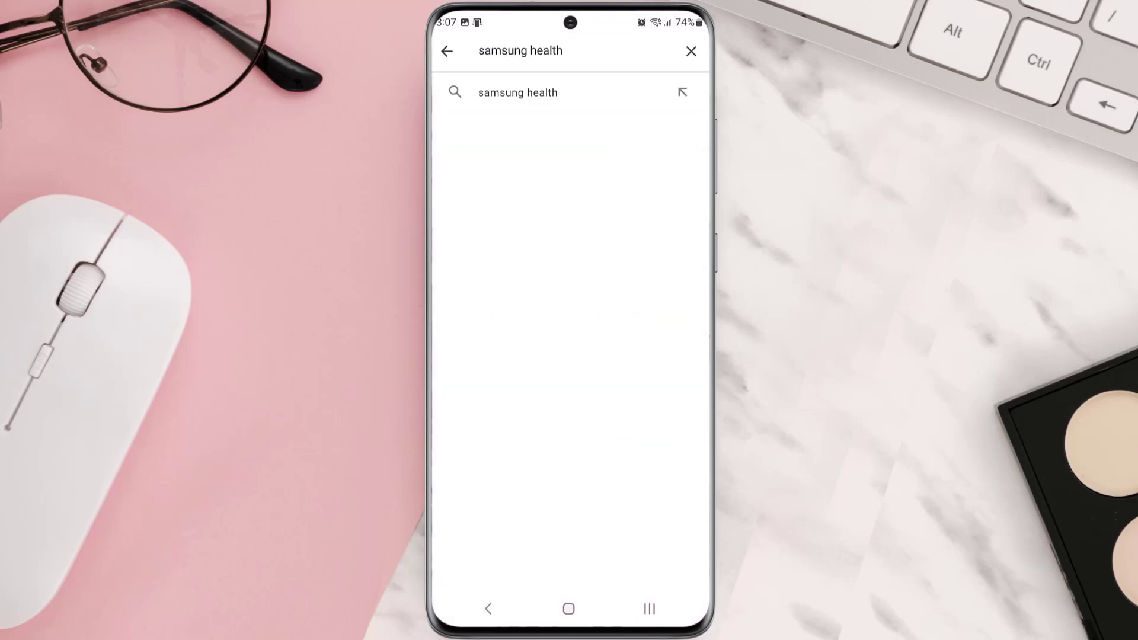
Step: Reinstall Samsung Health from the store search results
left_click(517, 93)
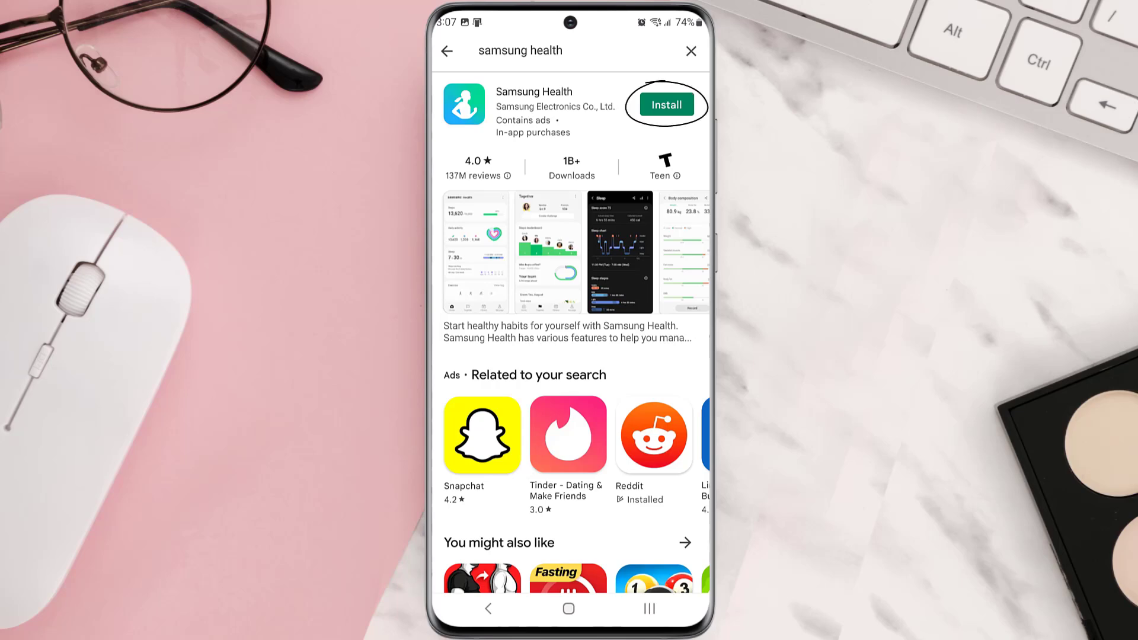
left_click(665, 104)
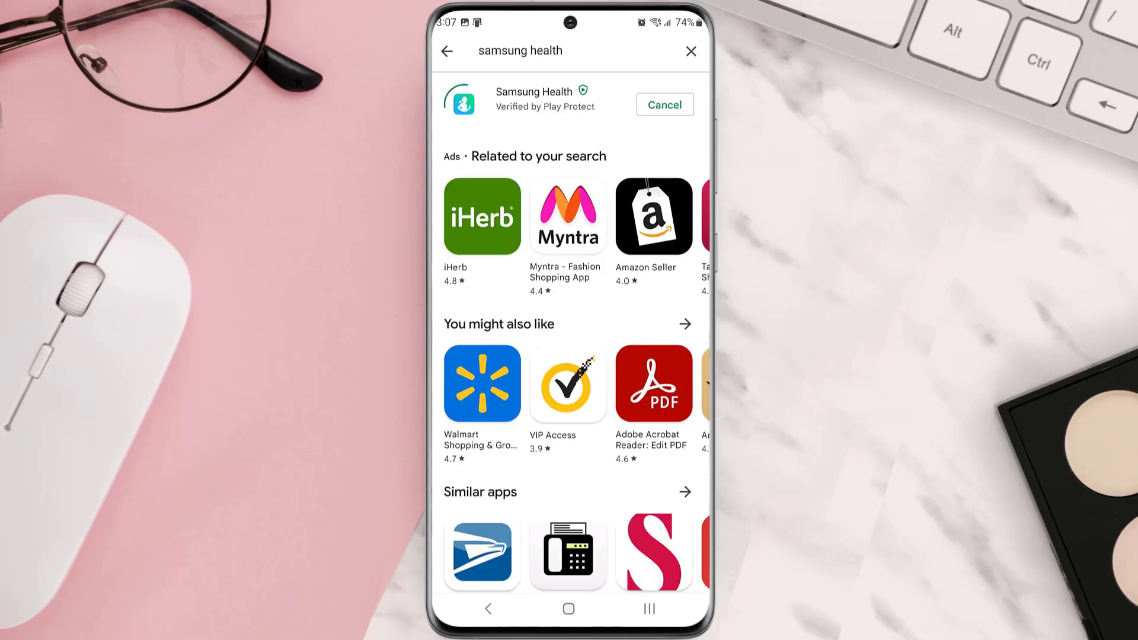